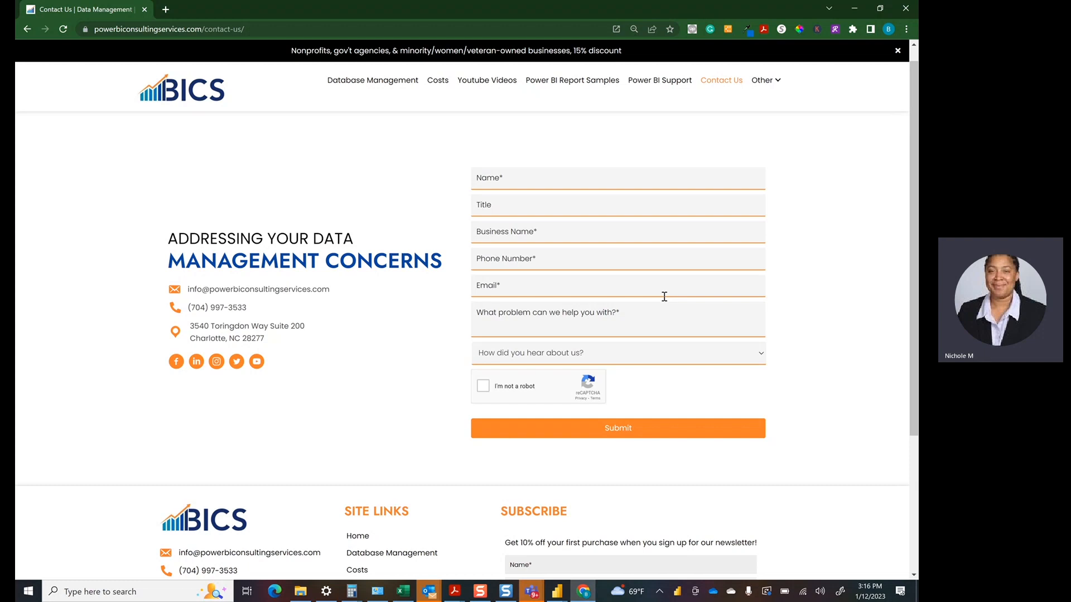
mouse_move(559, 589)
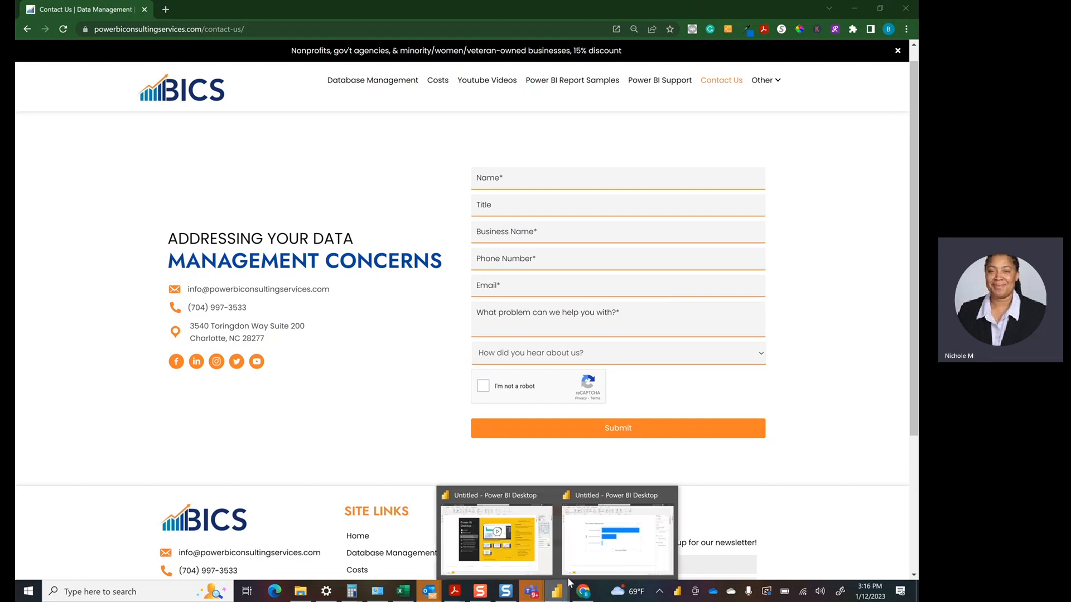
Switch from Chrome to the Power BI Desktop report showing hours worked per email
left_click(615, 539)
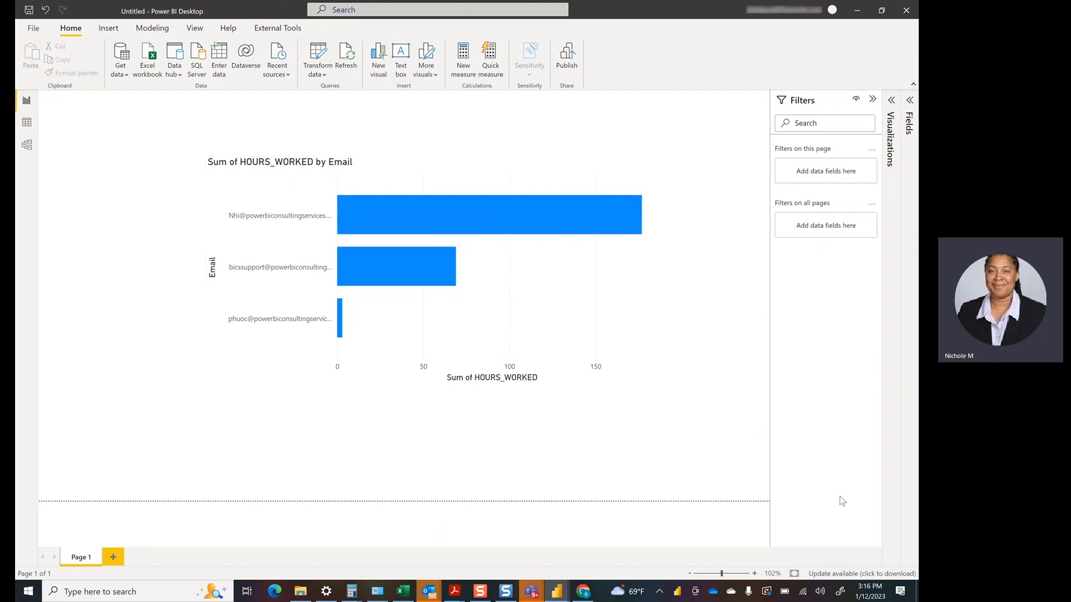
mouse_move(903, 502)
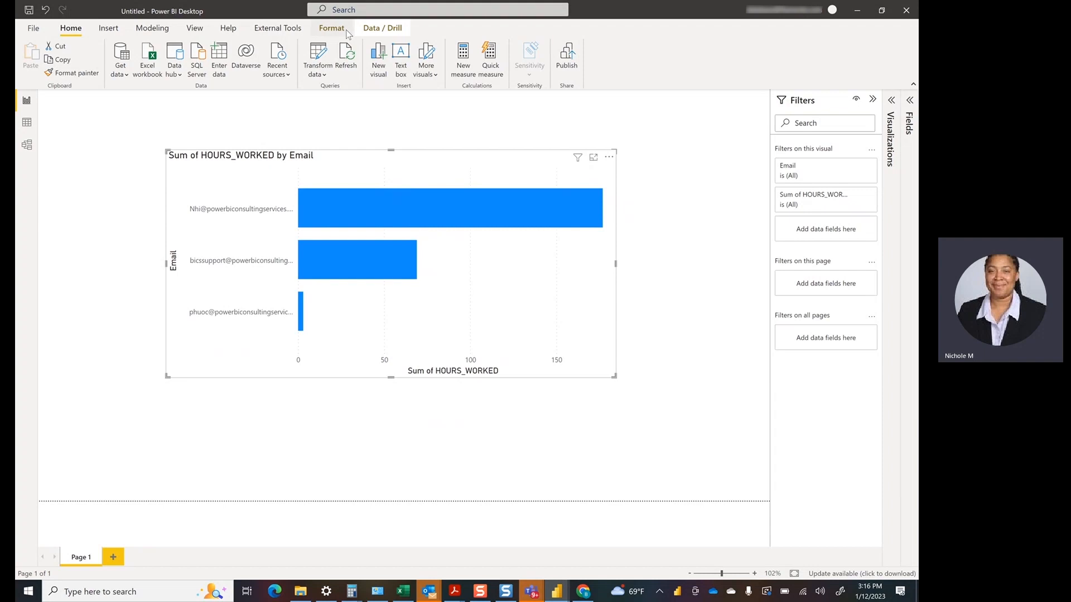
mouse_move(316, 61)
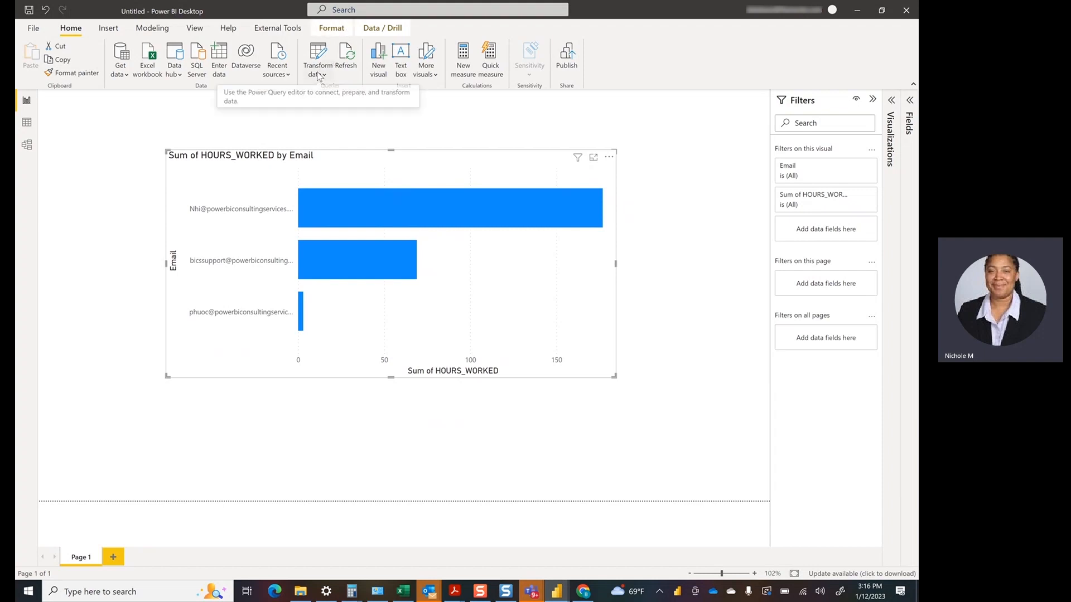
Inspect the Time File query's Excel workbook source step and its hours worked and pay type columns in Power Query Editor
left_click(317, 69)
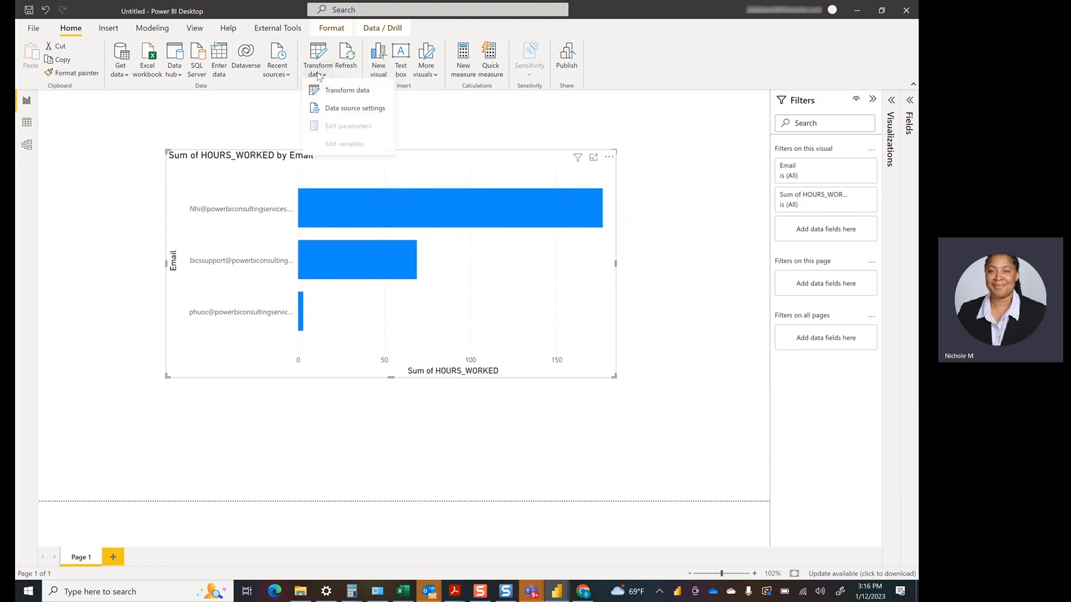
left_click(346, 89)
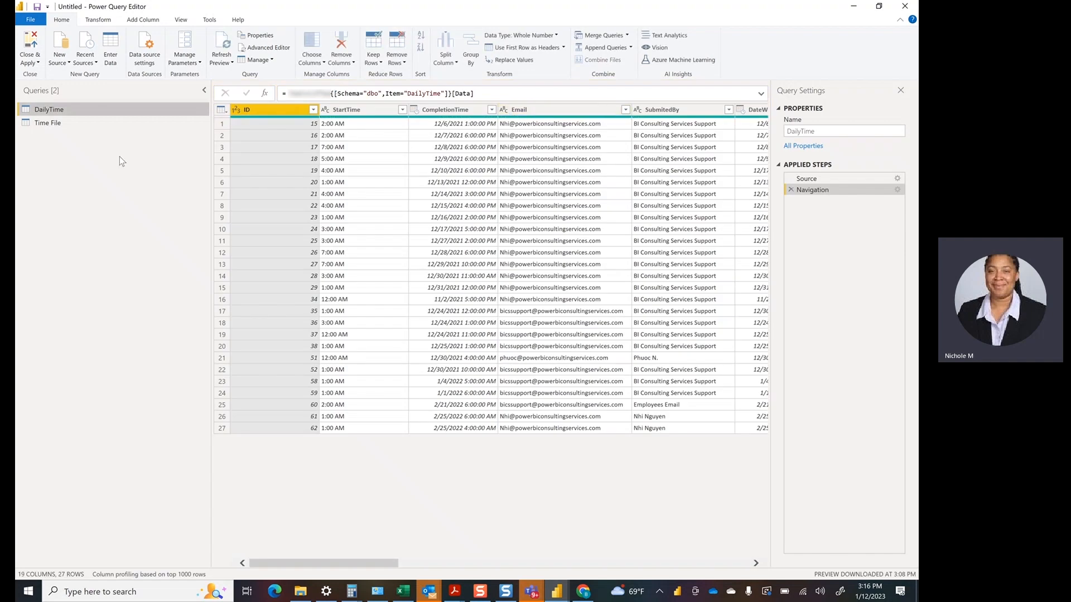
left_click(48, 122)
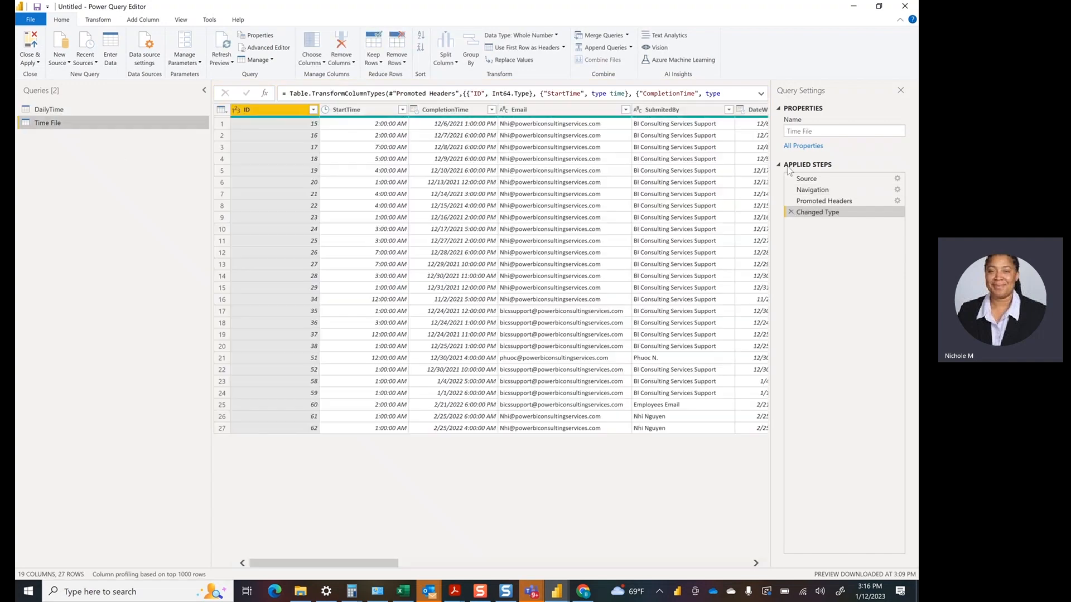
left_click(806, 179)
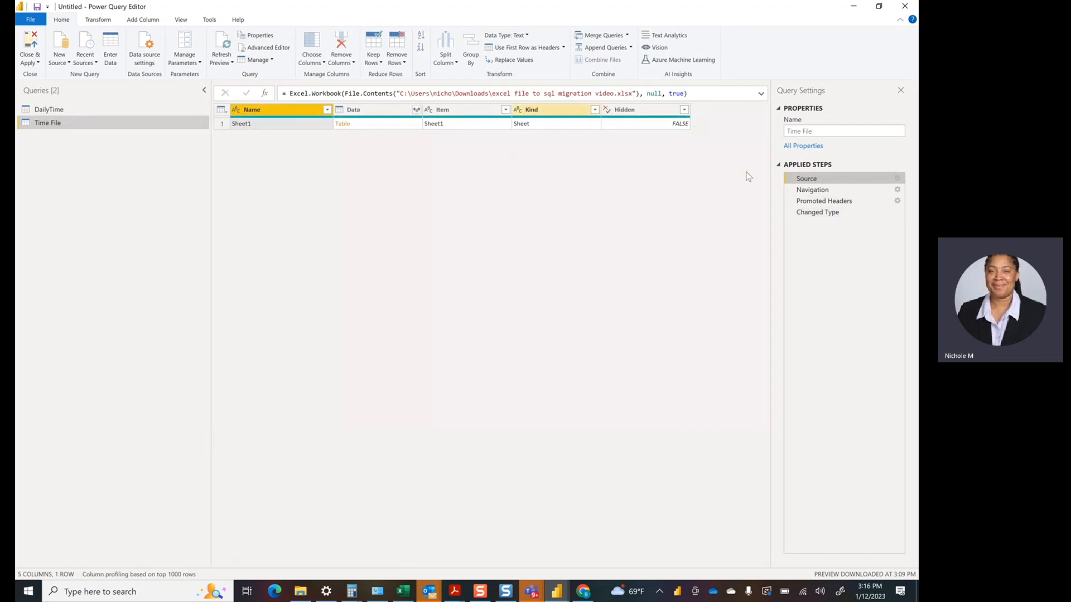
left_click(812, 189)
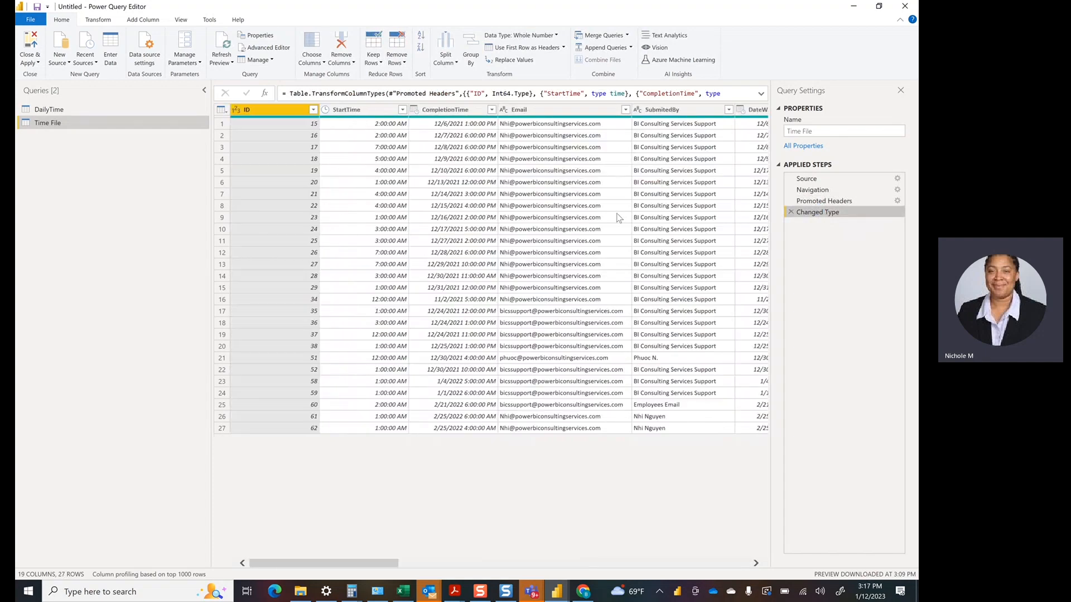
scroll("right", 3)
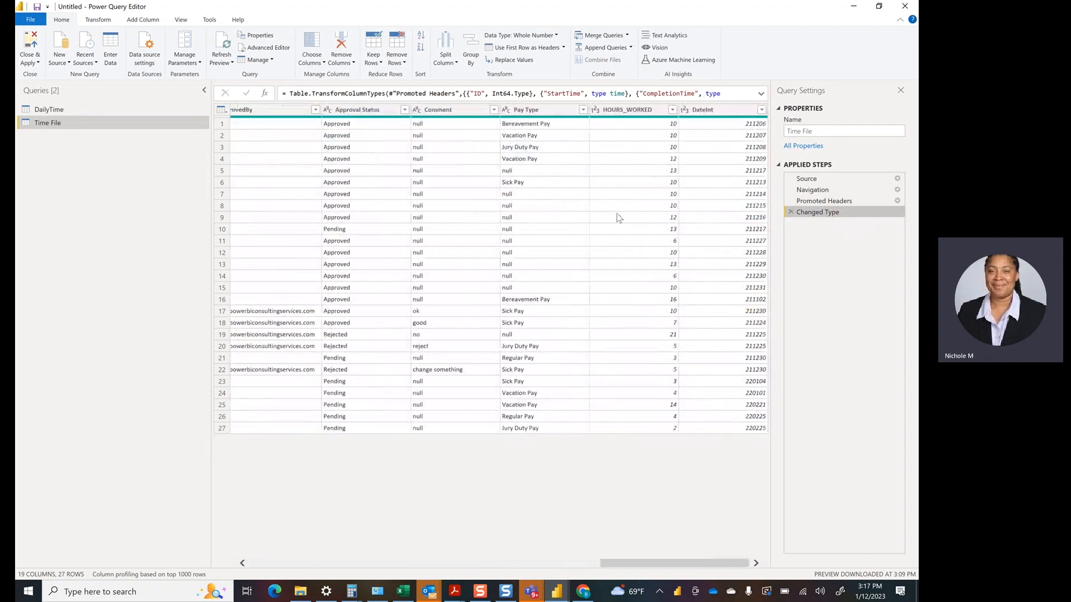
mouse_move(473, 505)
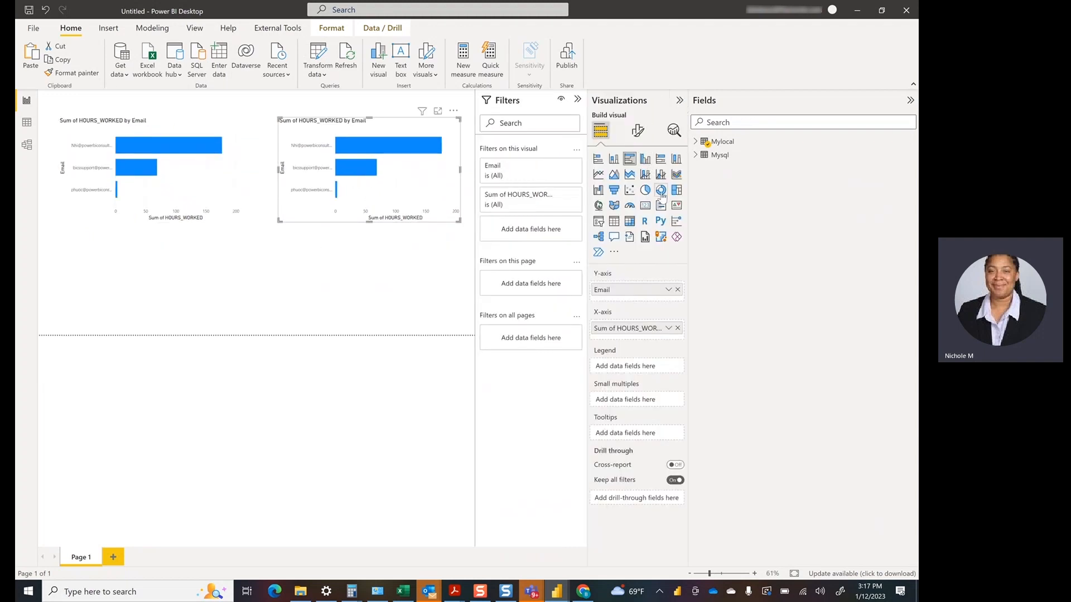
Convert the copied hours-by-email chart to a donut chart and collapse the side panes to widen the page
left_click(660, 190)
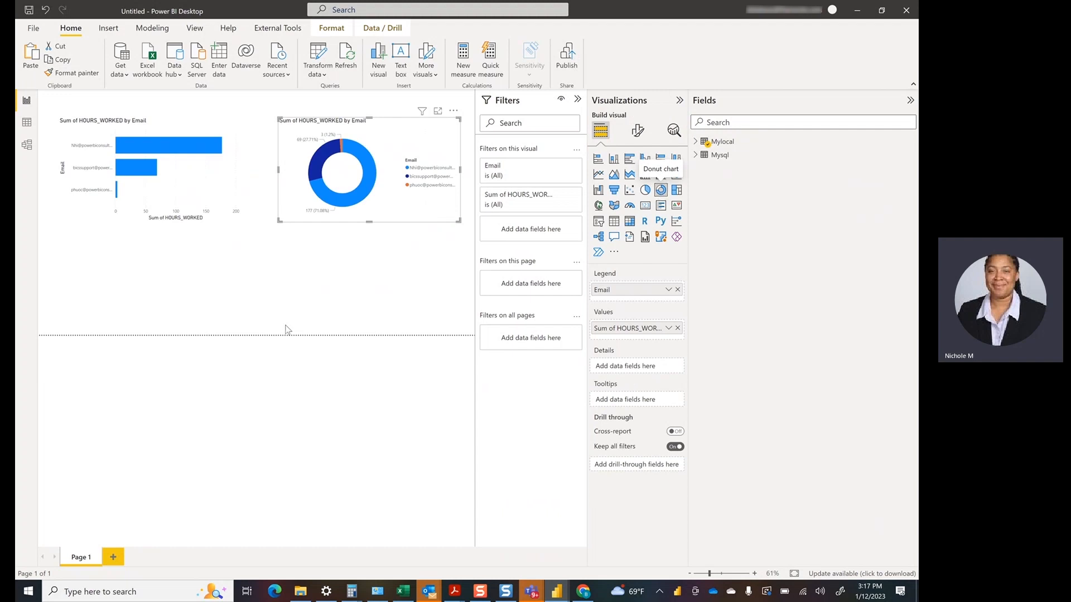
left_click(673, 100)
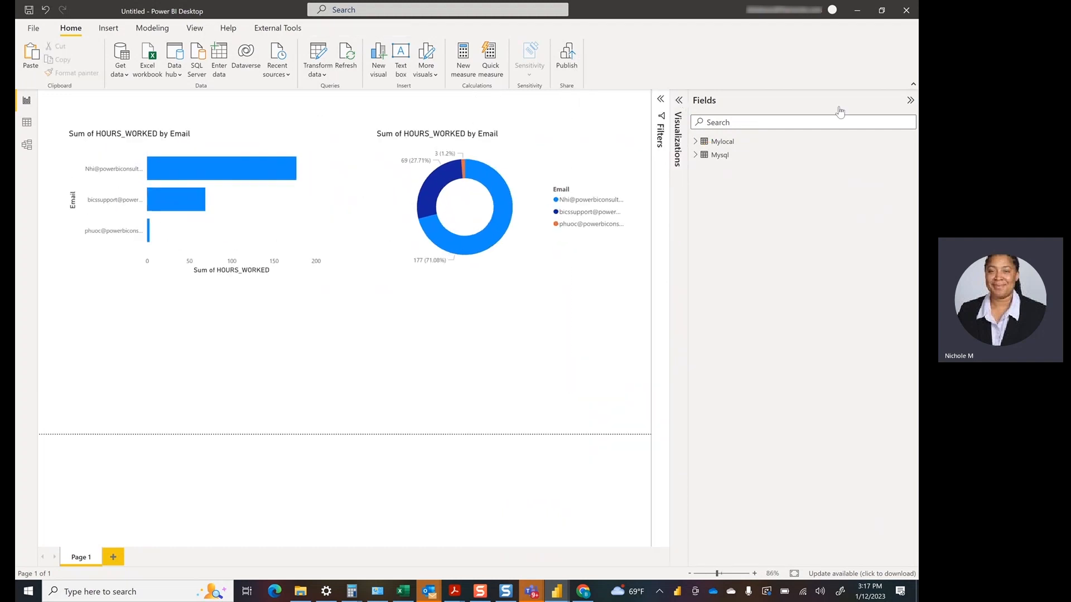
left_click(317, 56)
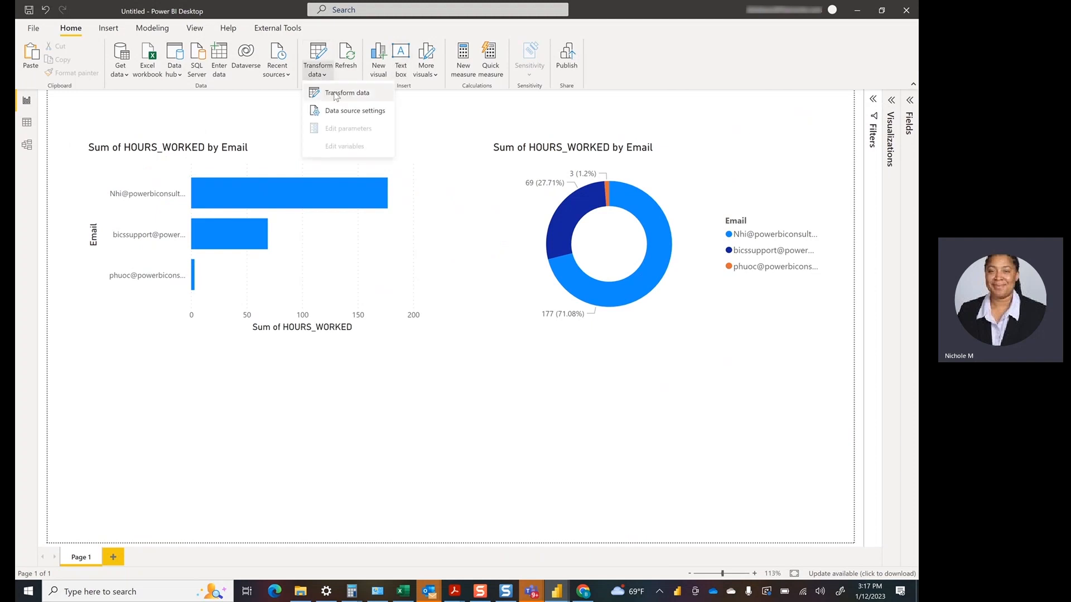
Preview the Mysql query's daily time records in Power Query Editor
left_click(346, 93)
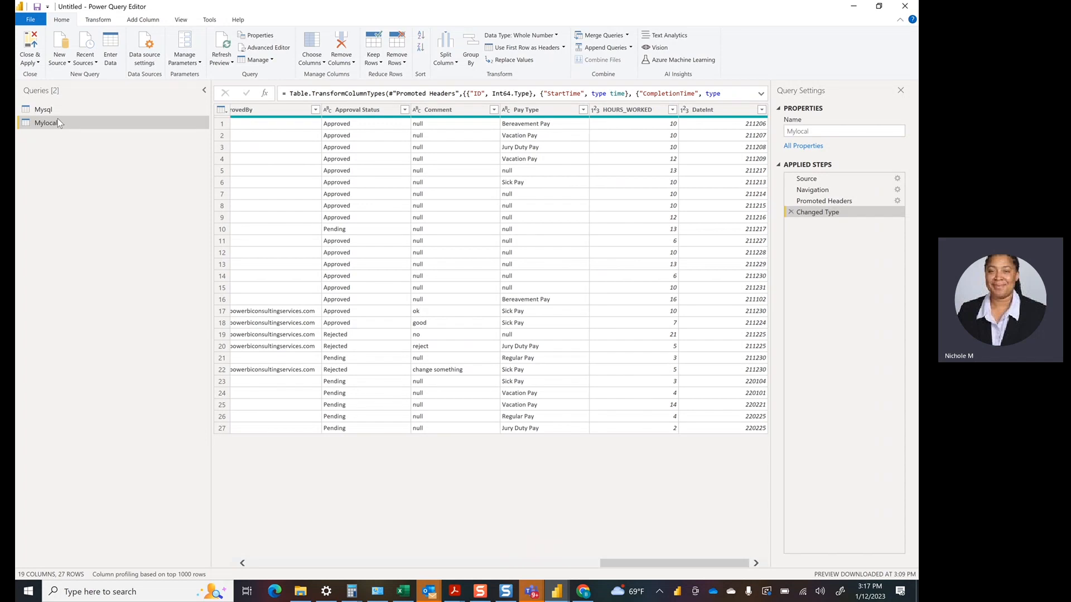
mouse_move(111, 221)
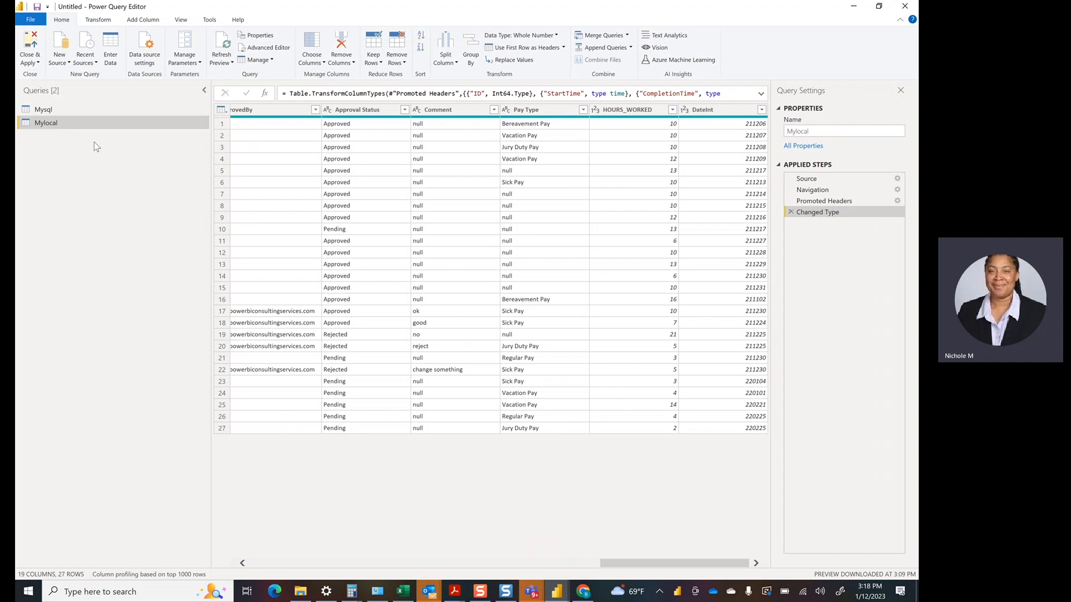
mouse_move(44, 110)
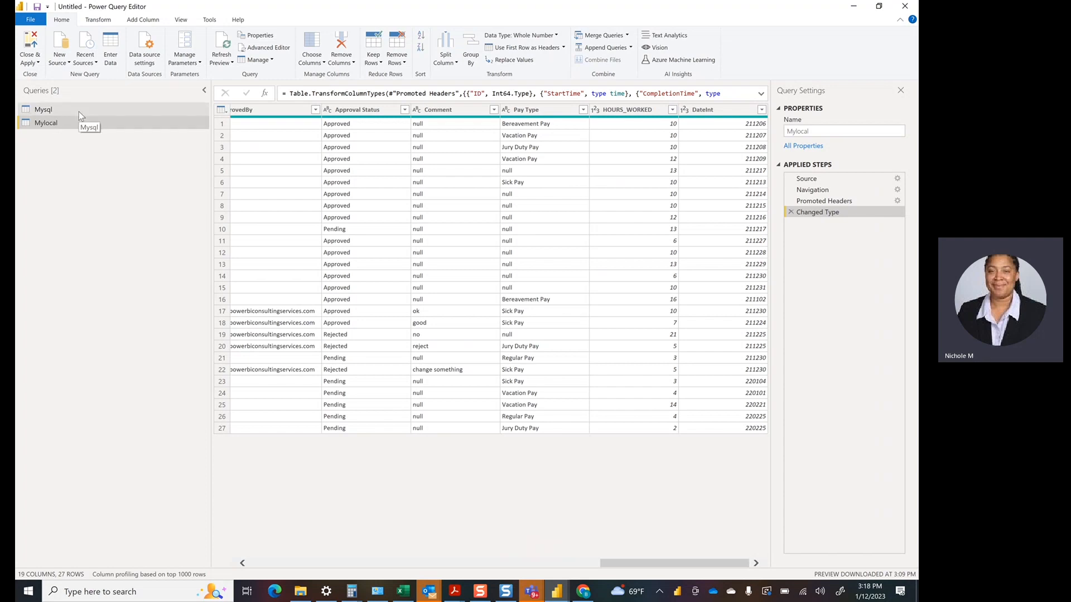
left_click(43, 110)
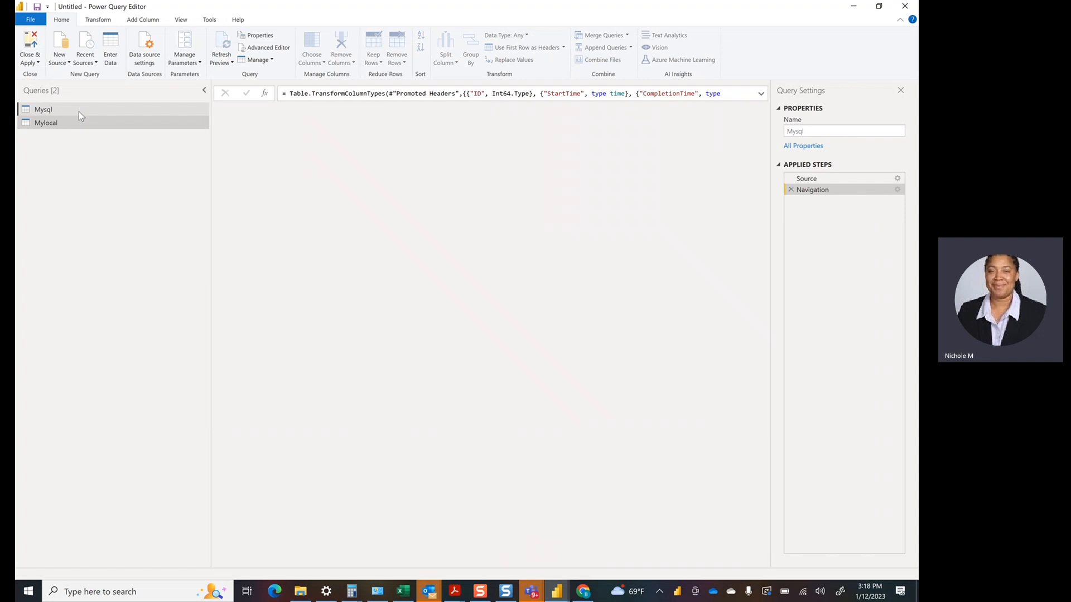
left_click(43, 109)
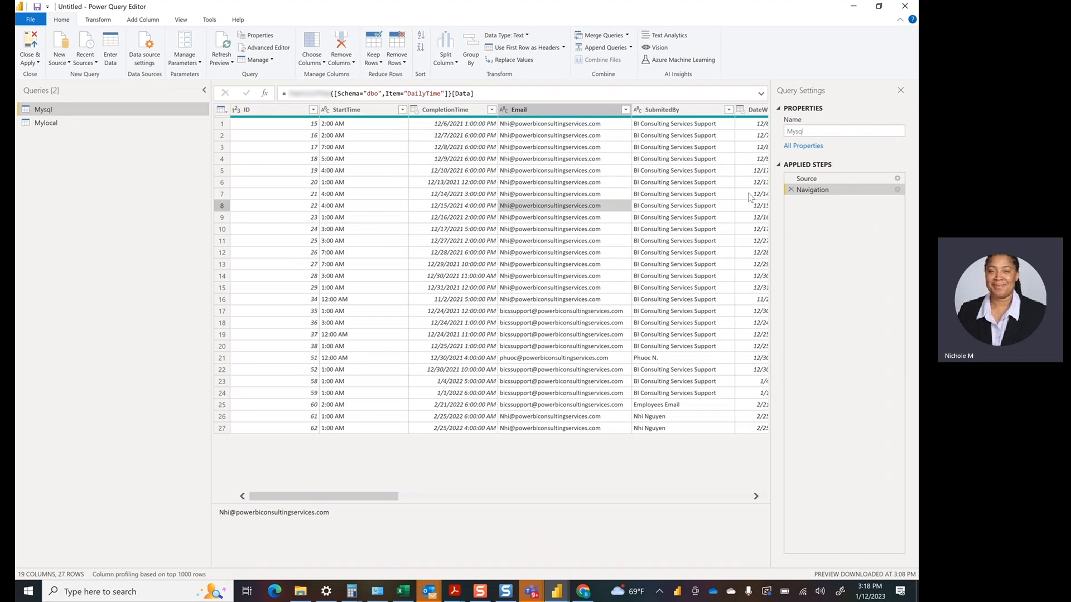
left_click(806, 179)
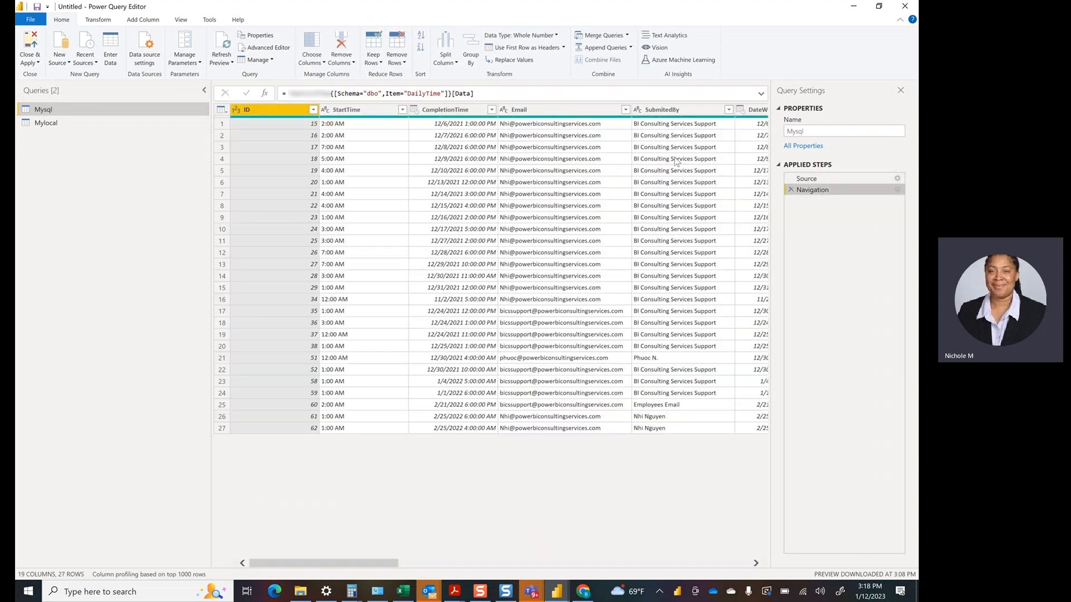
left_click(805, 179)
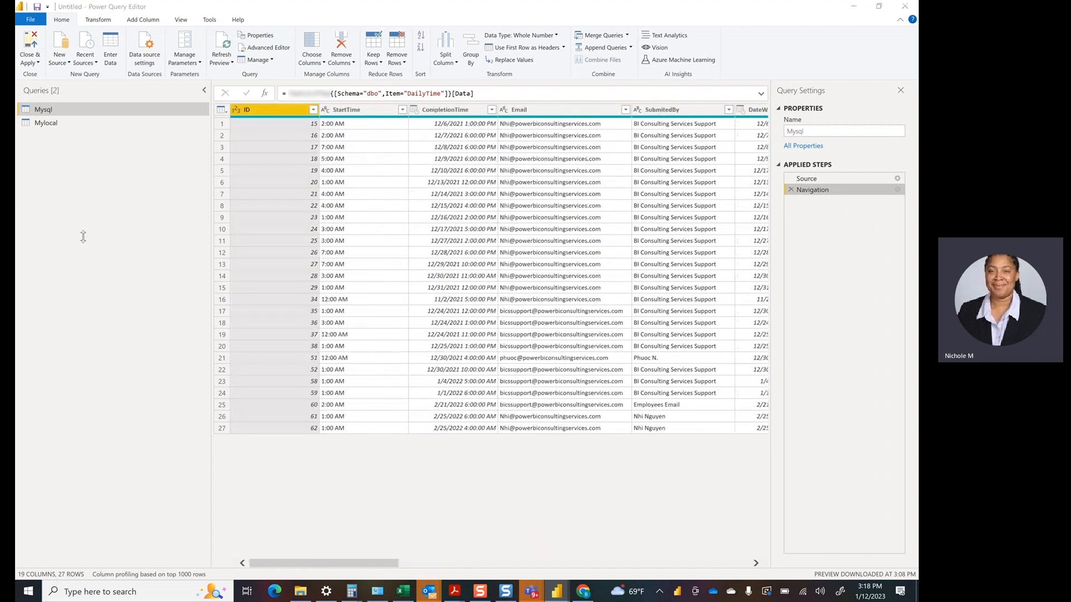
Preview the Mylocal query to confirm its table matches, then return to the Mysql data
left_click(47, 122)
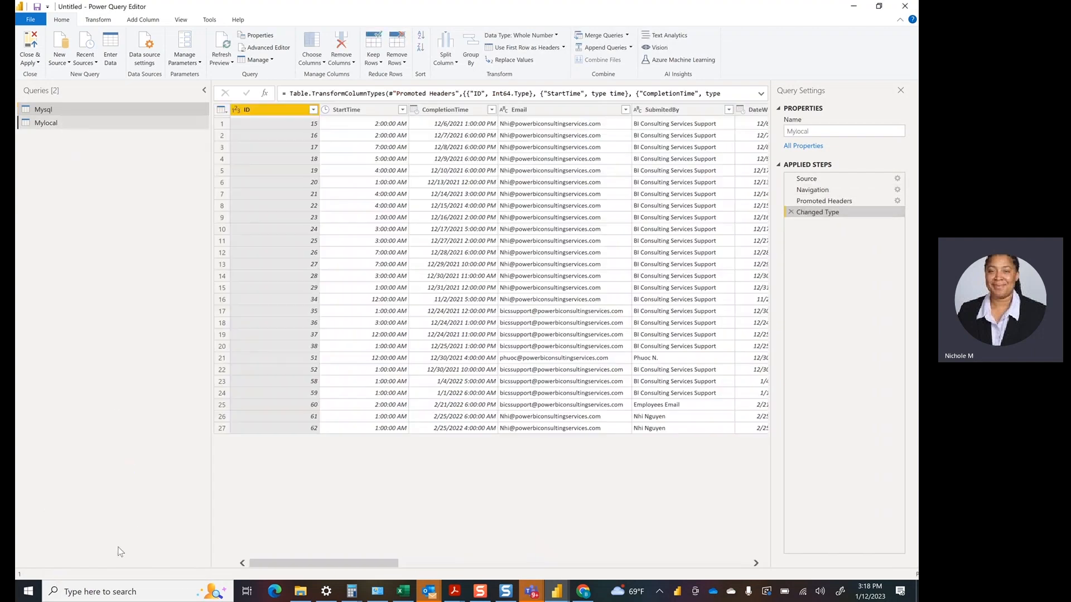
left_click(46, 123)
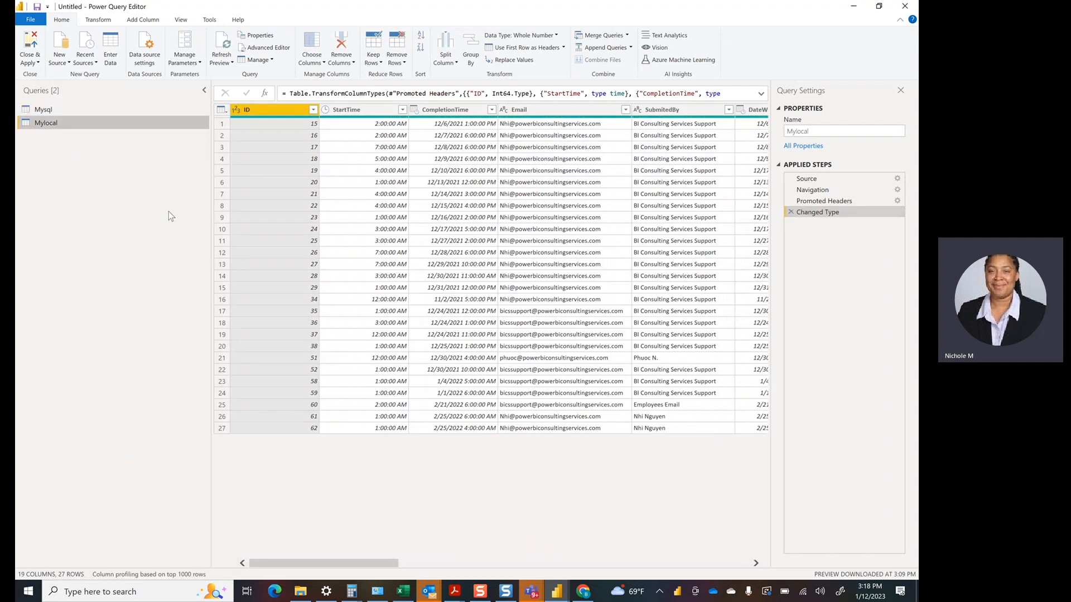
left_click(35, 109)
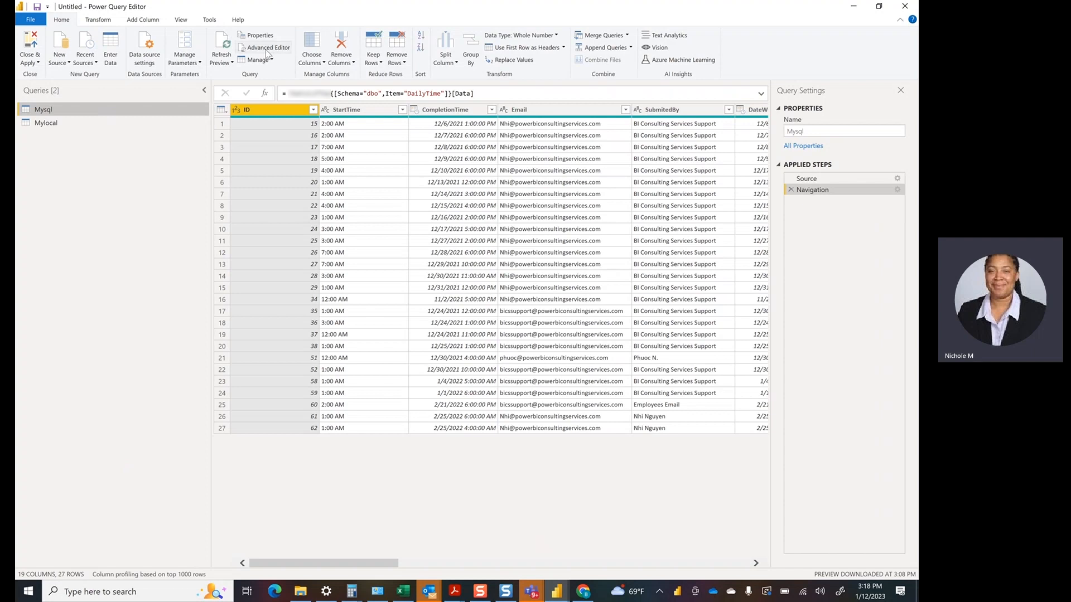
Copy all of the Mysql query's M code from the Advanced Editor without changing it
left_click(268, 47)
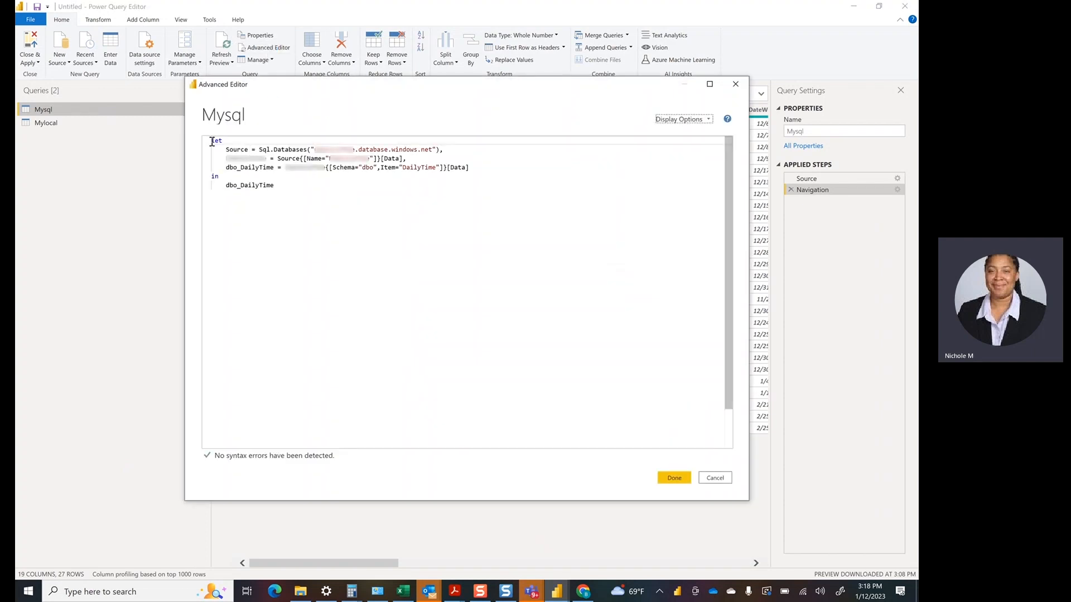
key("ctrl+a")
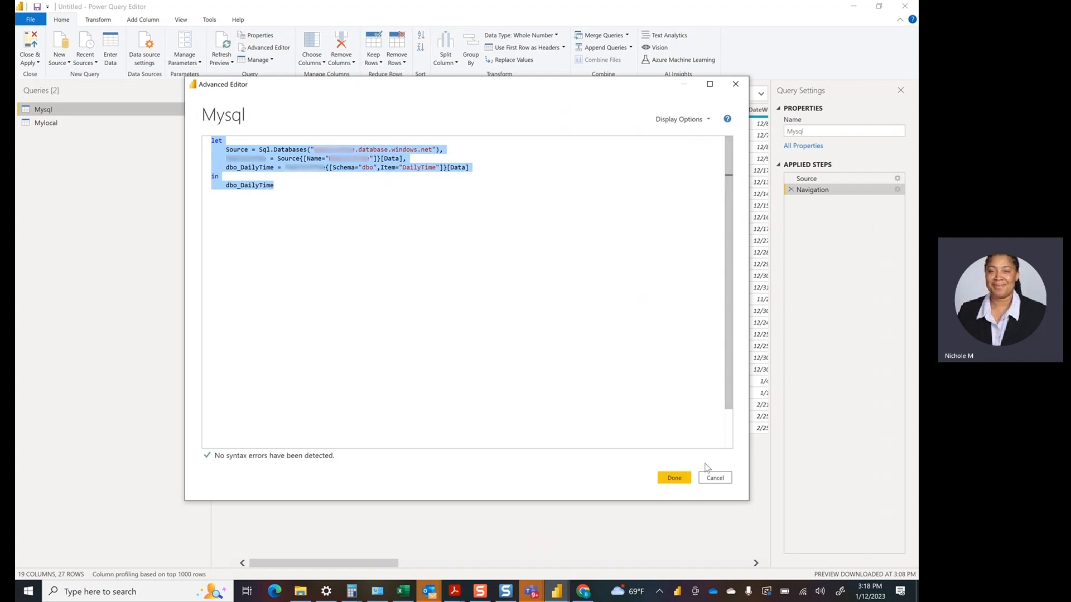
left_click(674, 478)
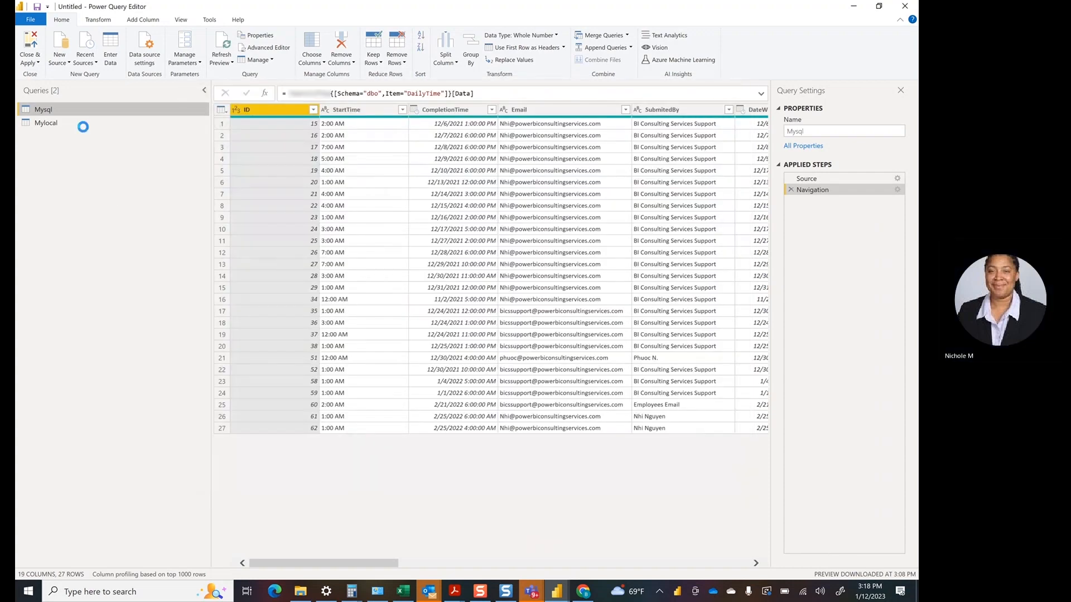
Replace Mylocal's Excel-based M code with the copied Azure SQL DailyTime code and confirm
left_click(268, 47)
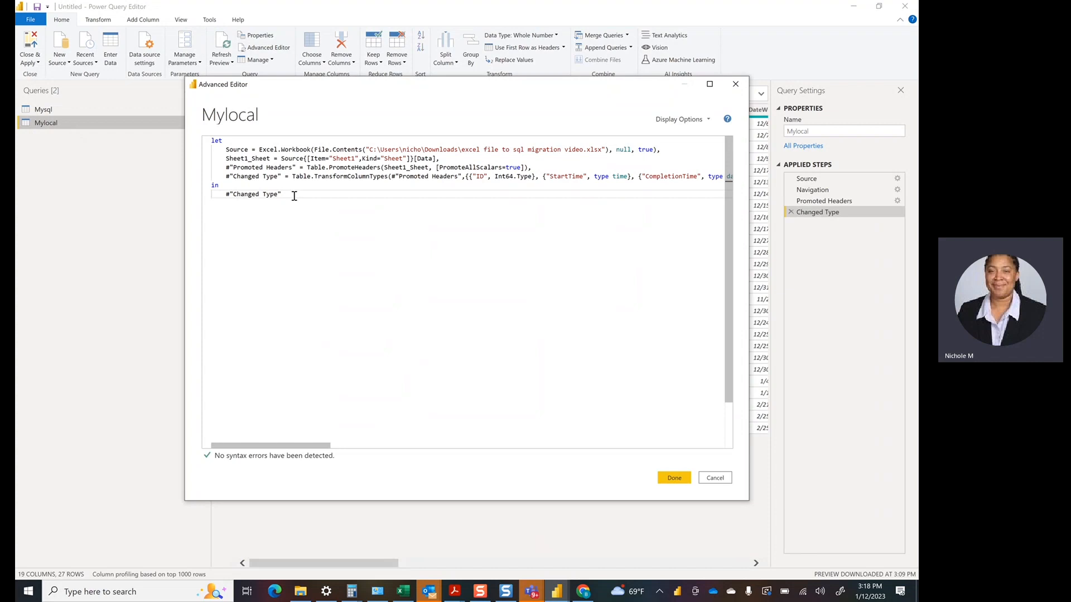
key("ctrl+a")
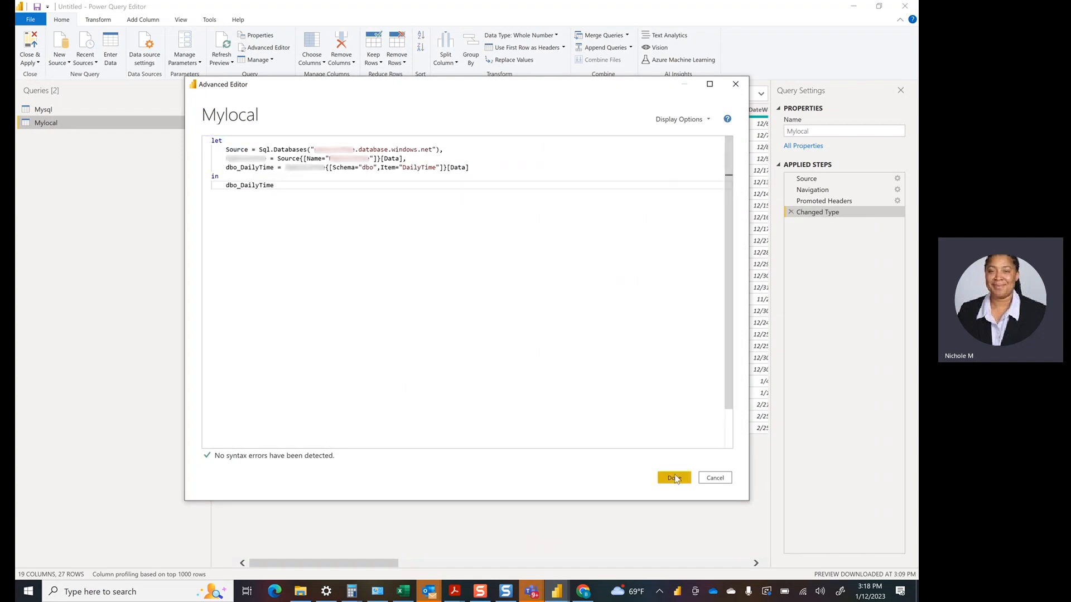
left_click(674, 478)
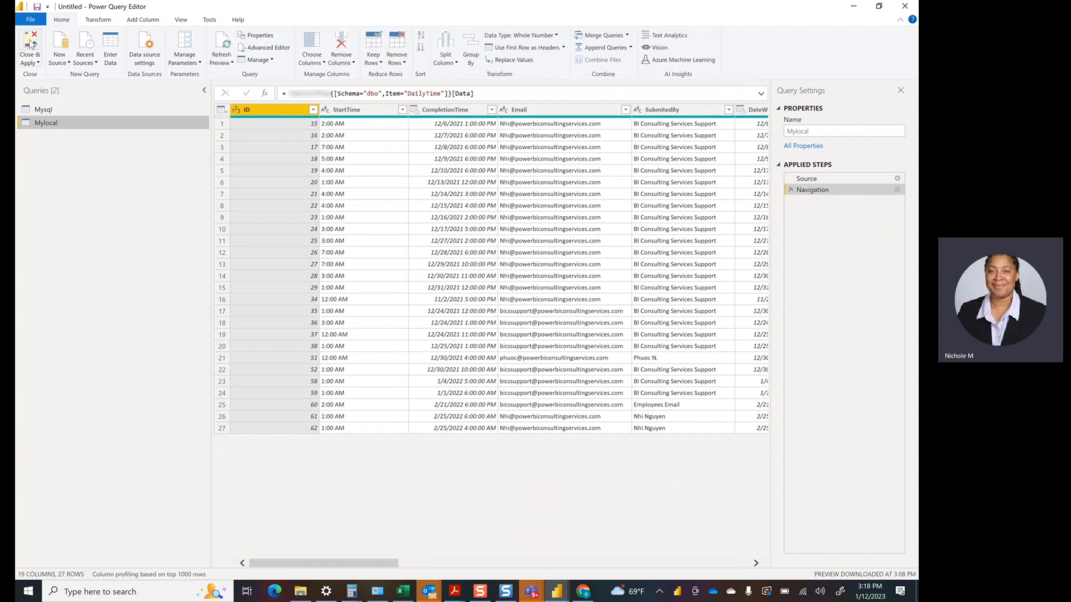
Close & Apply and apply pending changes so Mylocal loads 27 rows from Azure SQL into the report
left_click(27, 47)
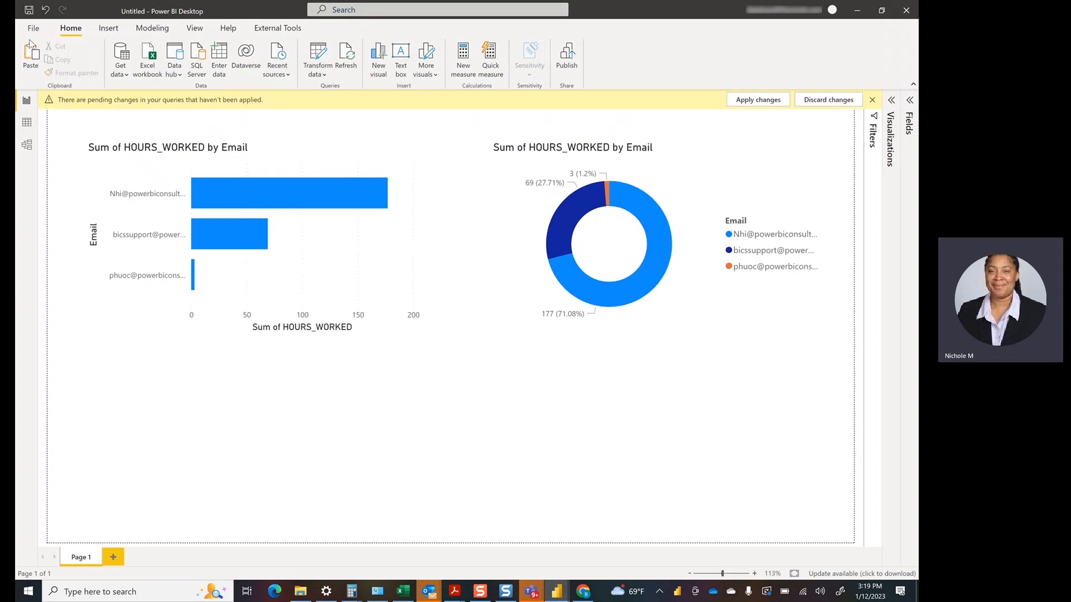
left_click(758, 100)
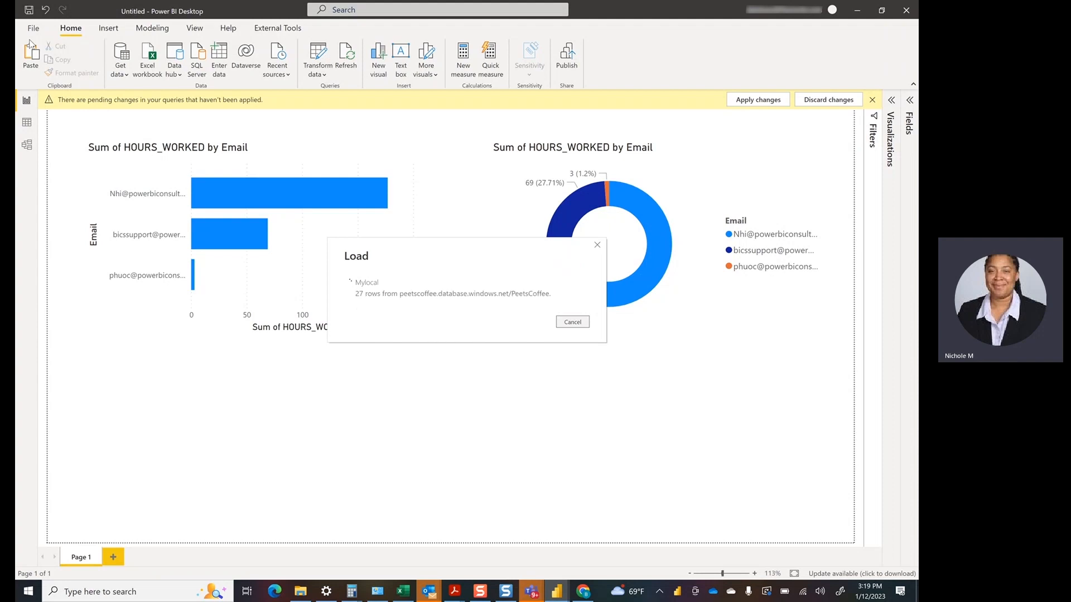
left_click(758, 99)
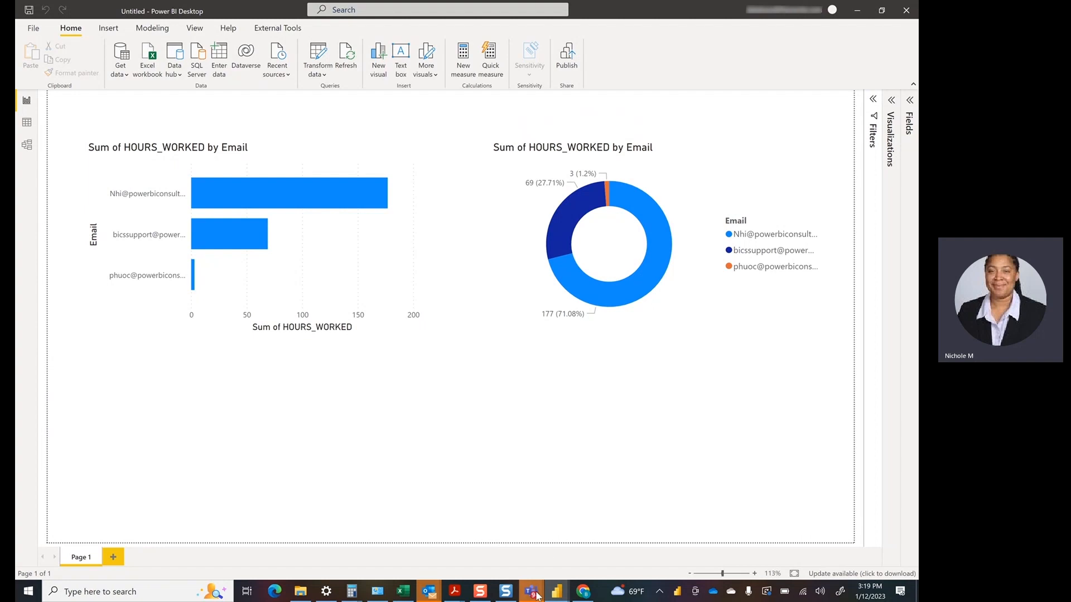
mouse_move(570, 576)
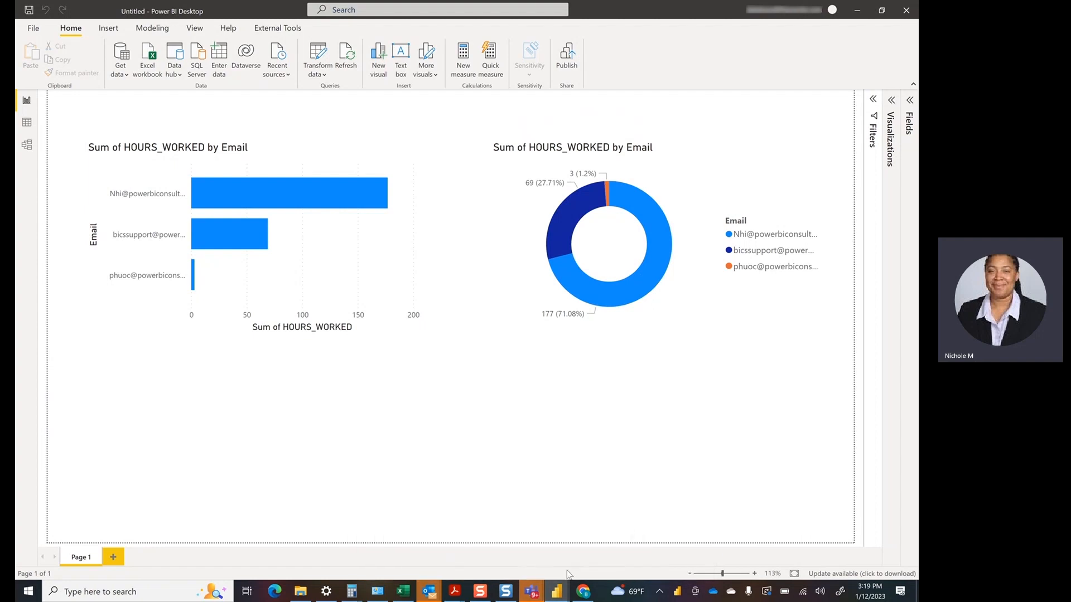